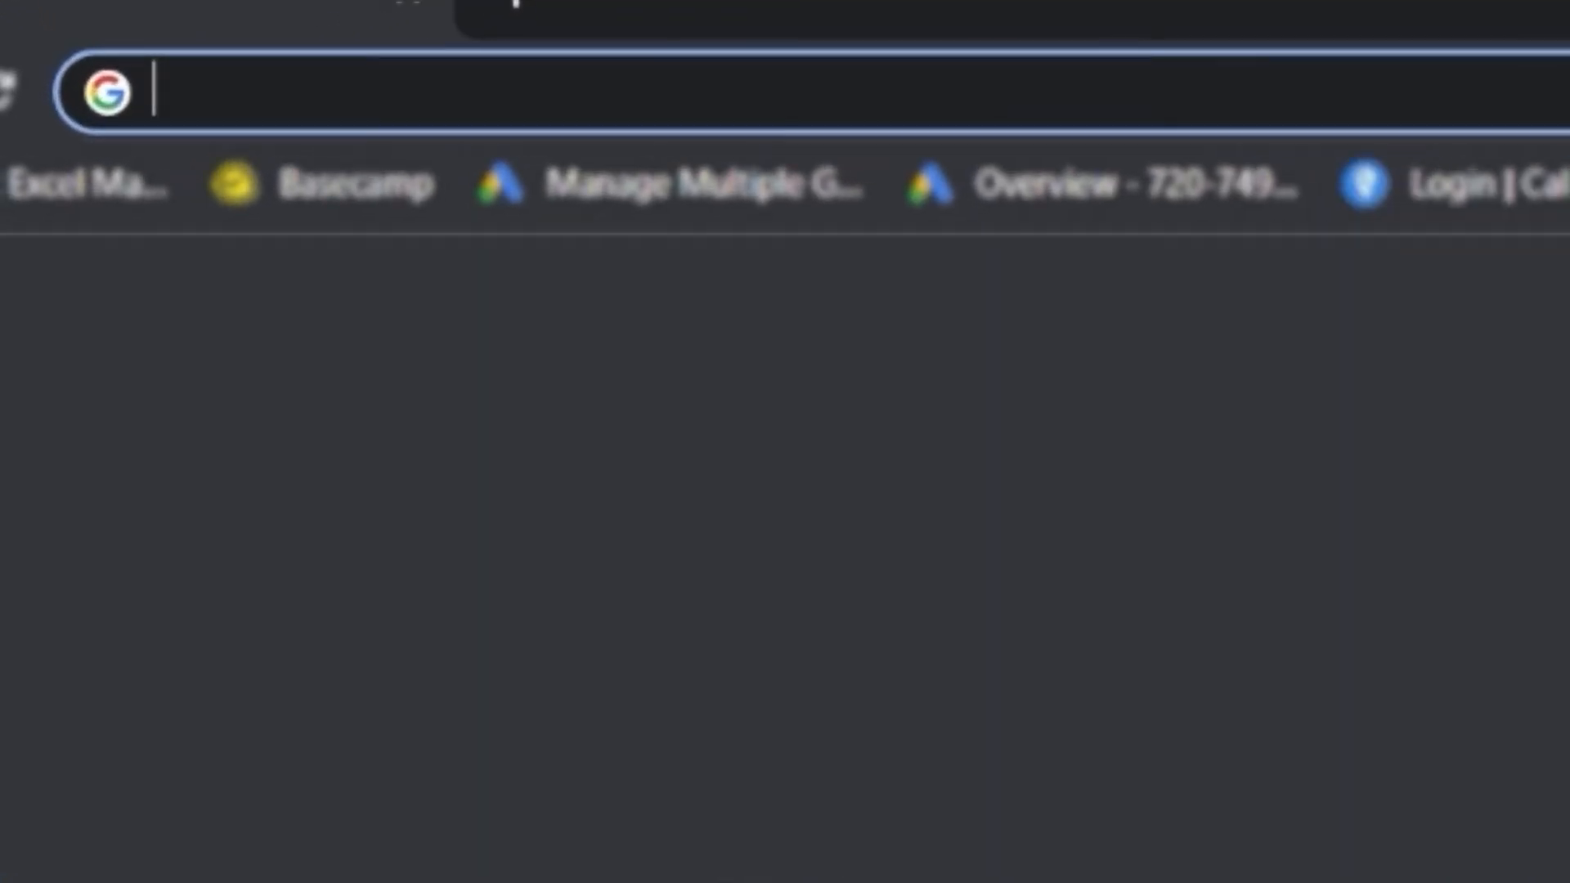
- Search Google for 'google ads' and go to the official Google Ads site
type("google ads")
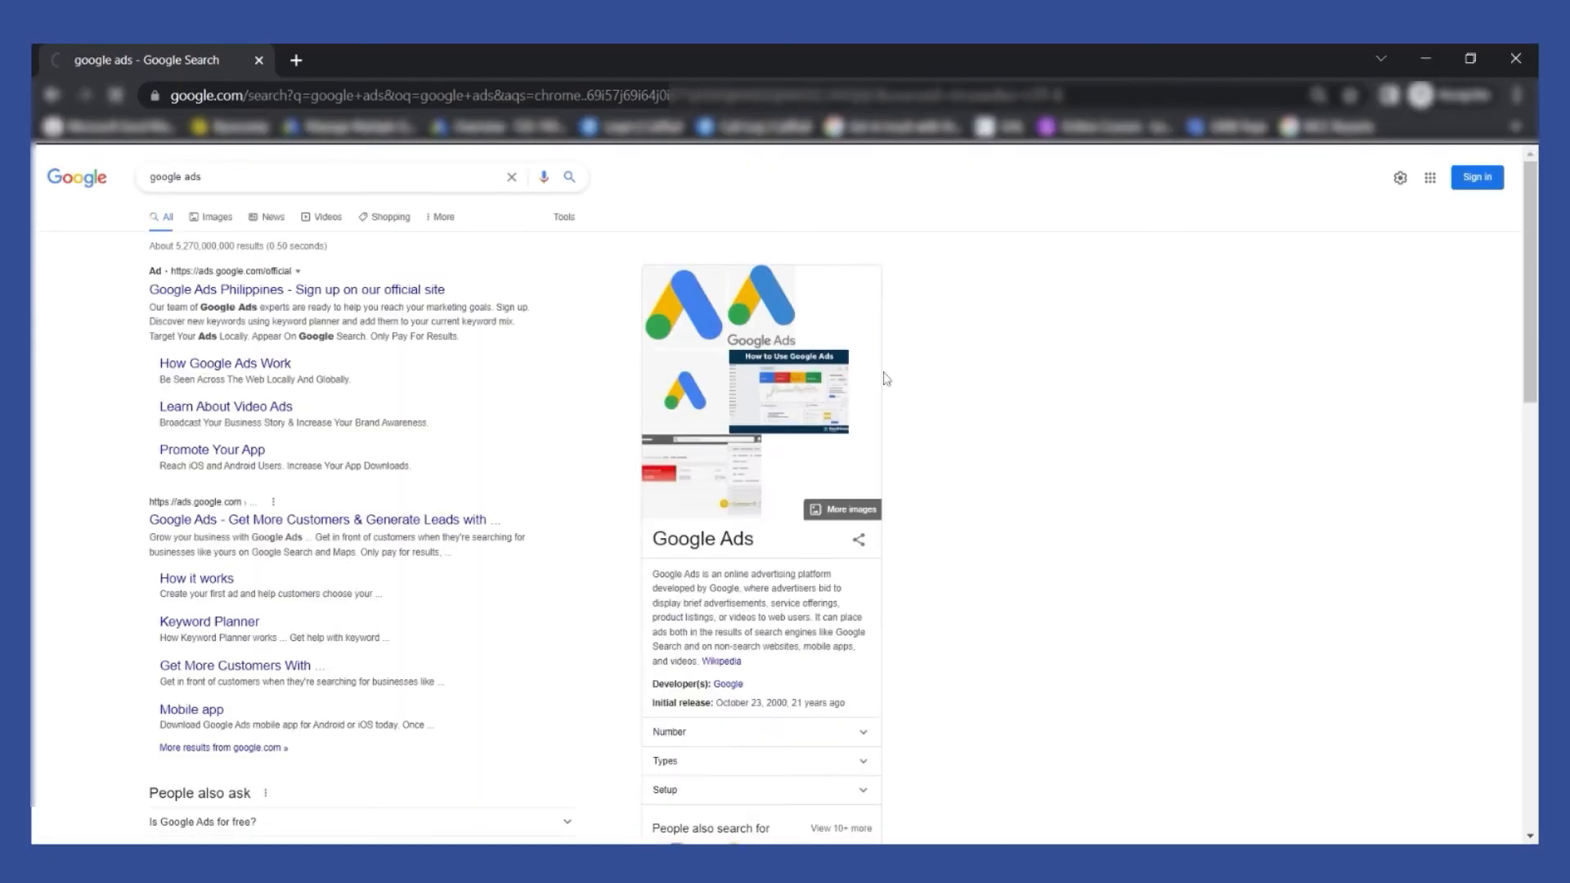
left_click(319, 520)
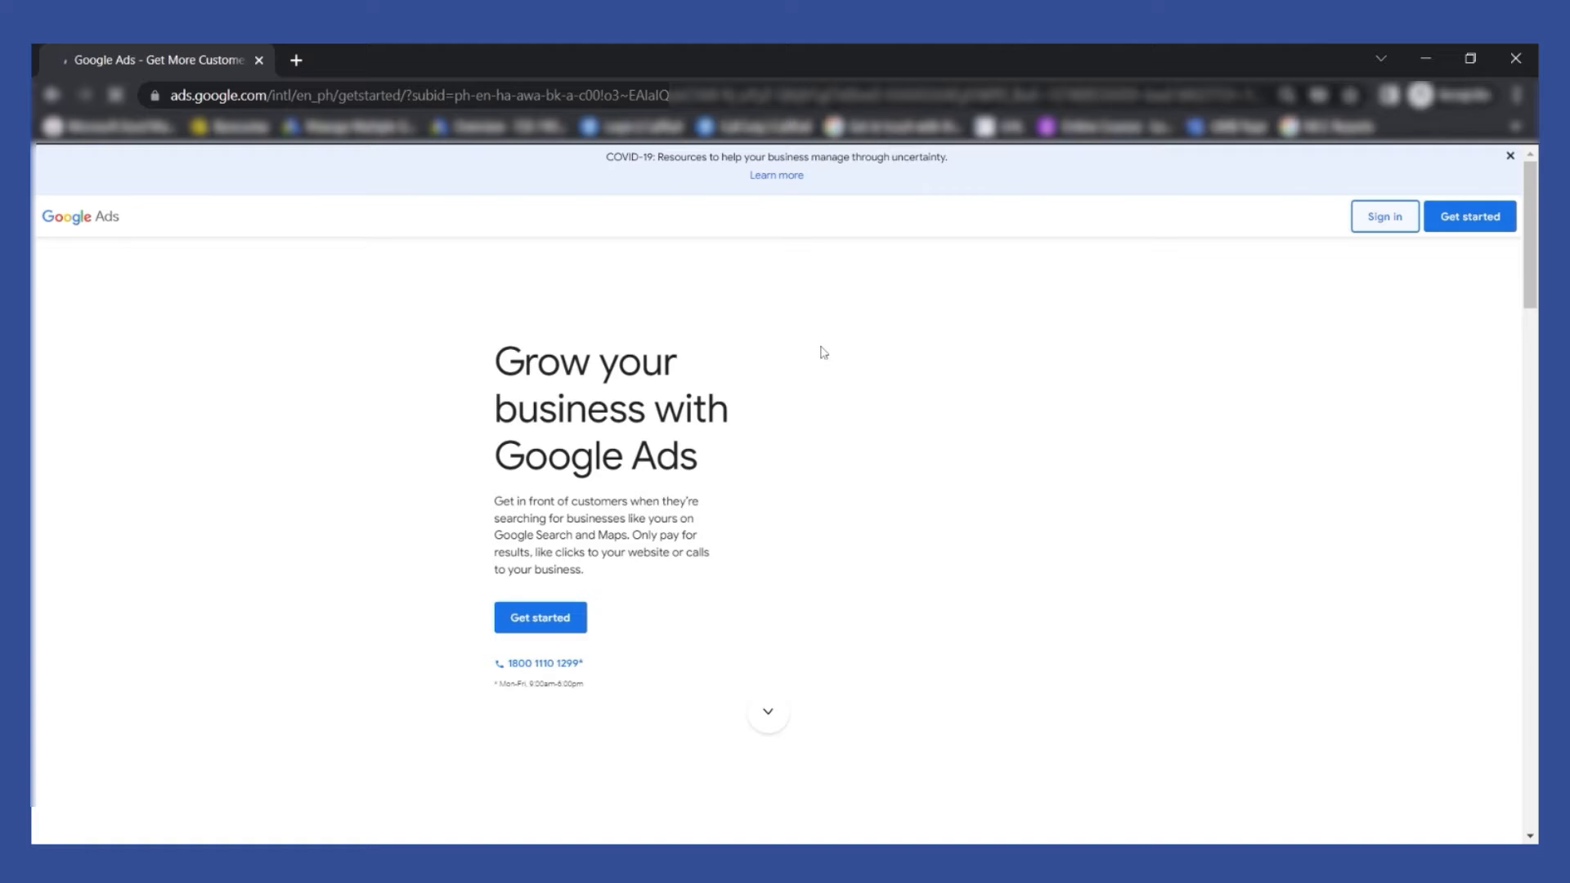
- Sign in to Google Ads with the Google account's email to reach the account chooser
left_click(1384, 216)
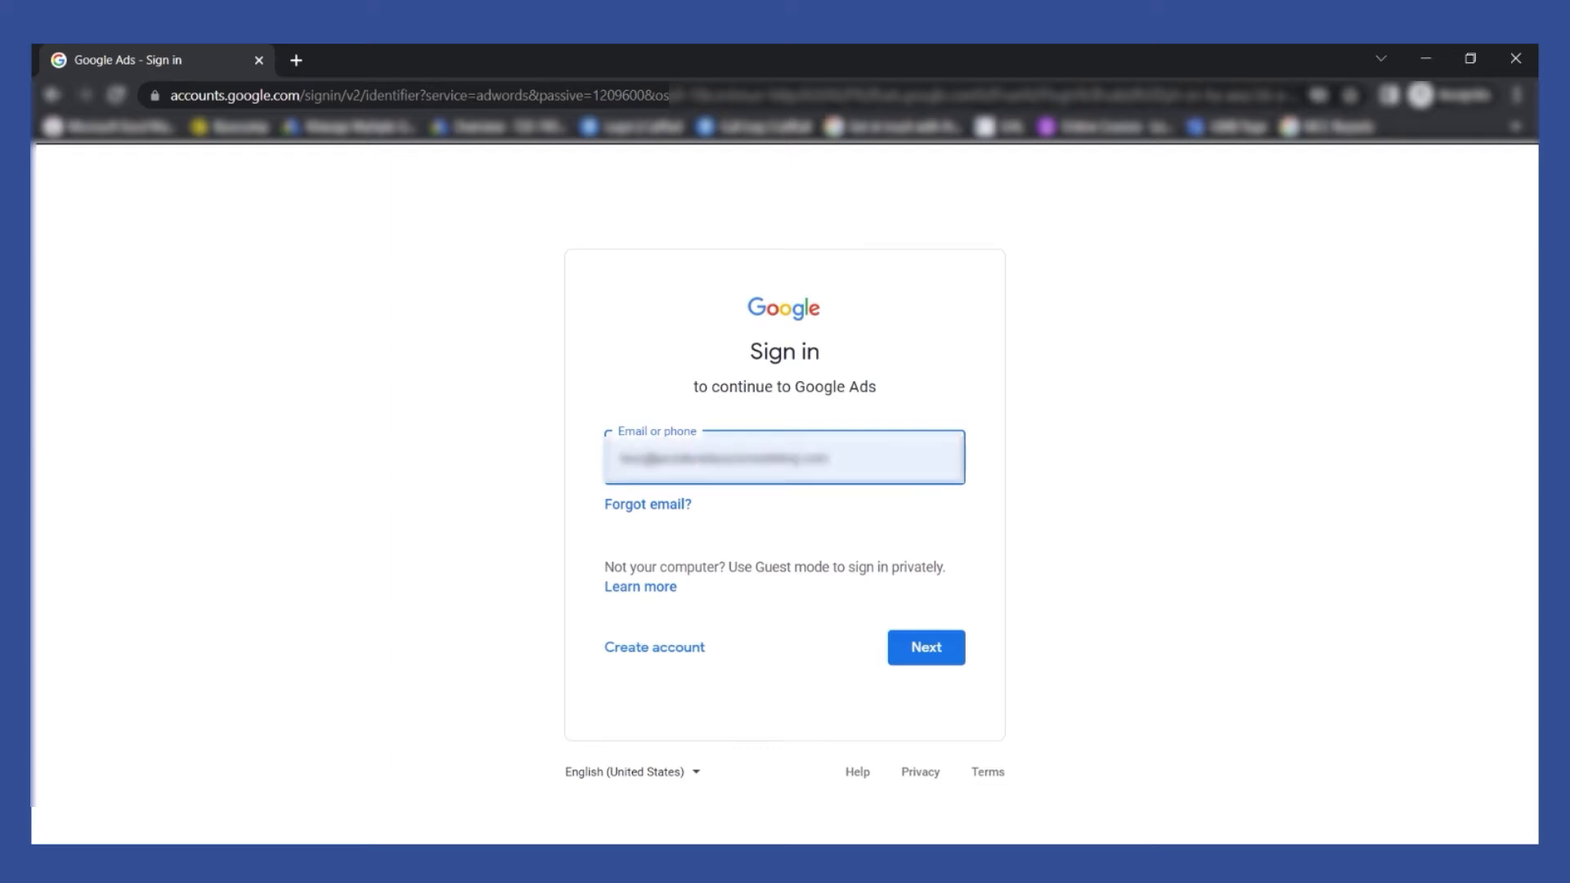
left_click(926, 648)
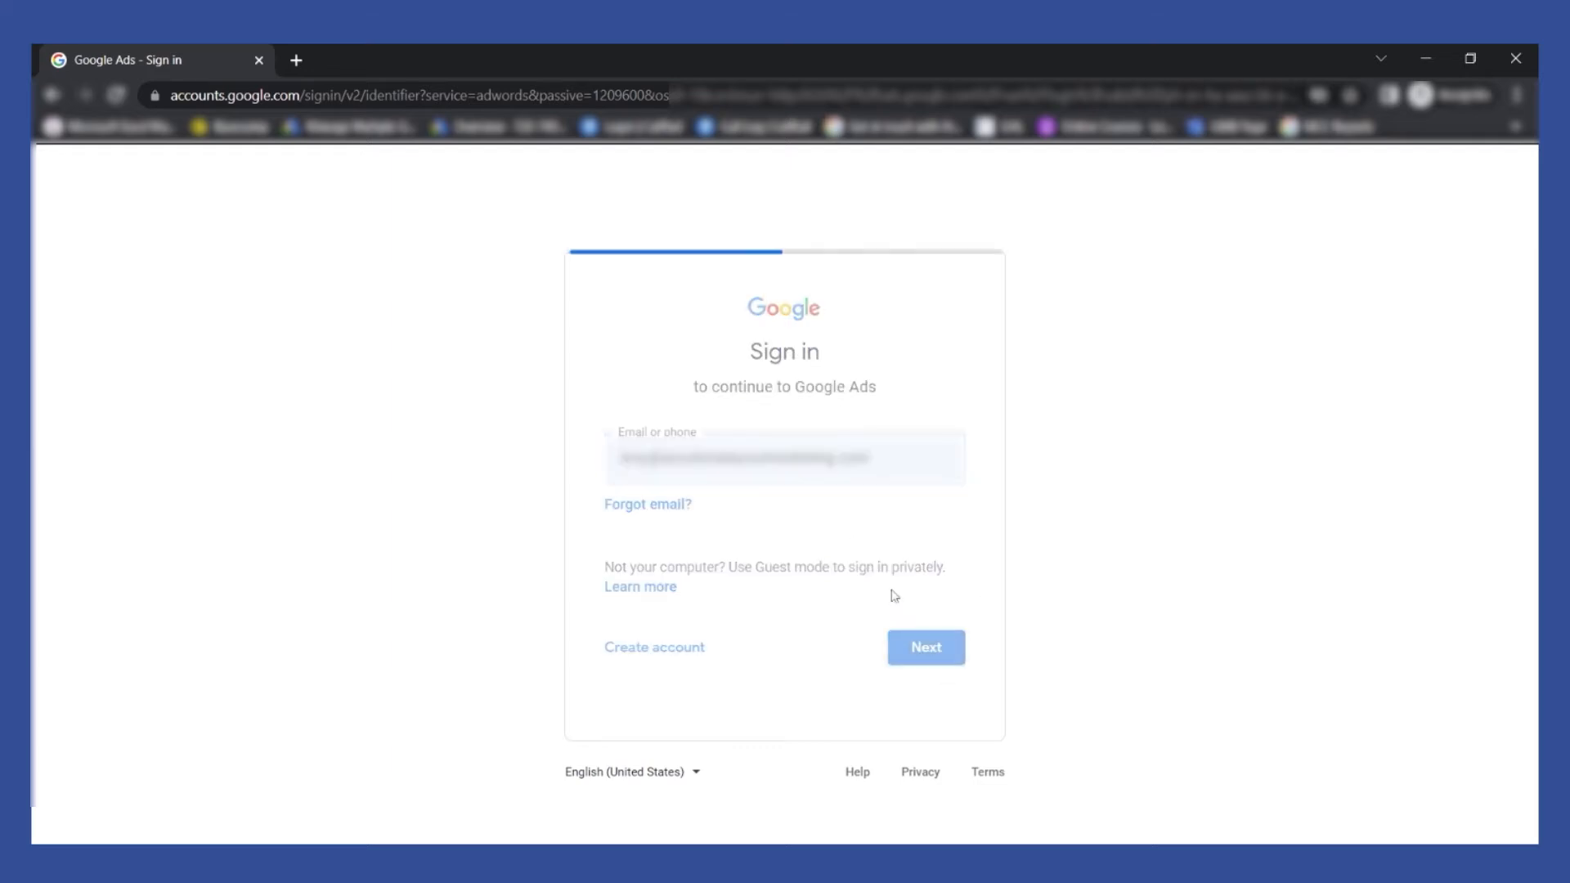
left_click(926, 648)
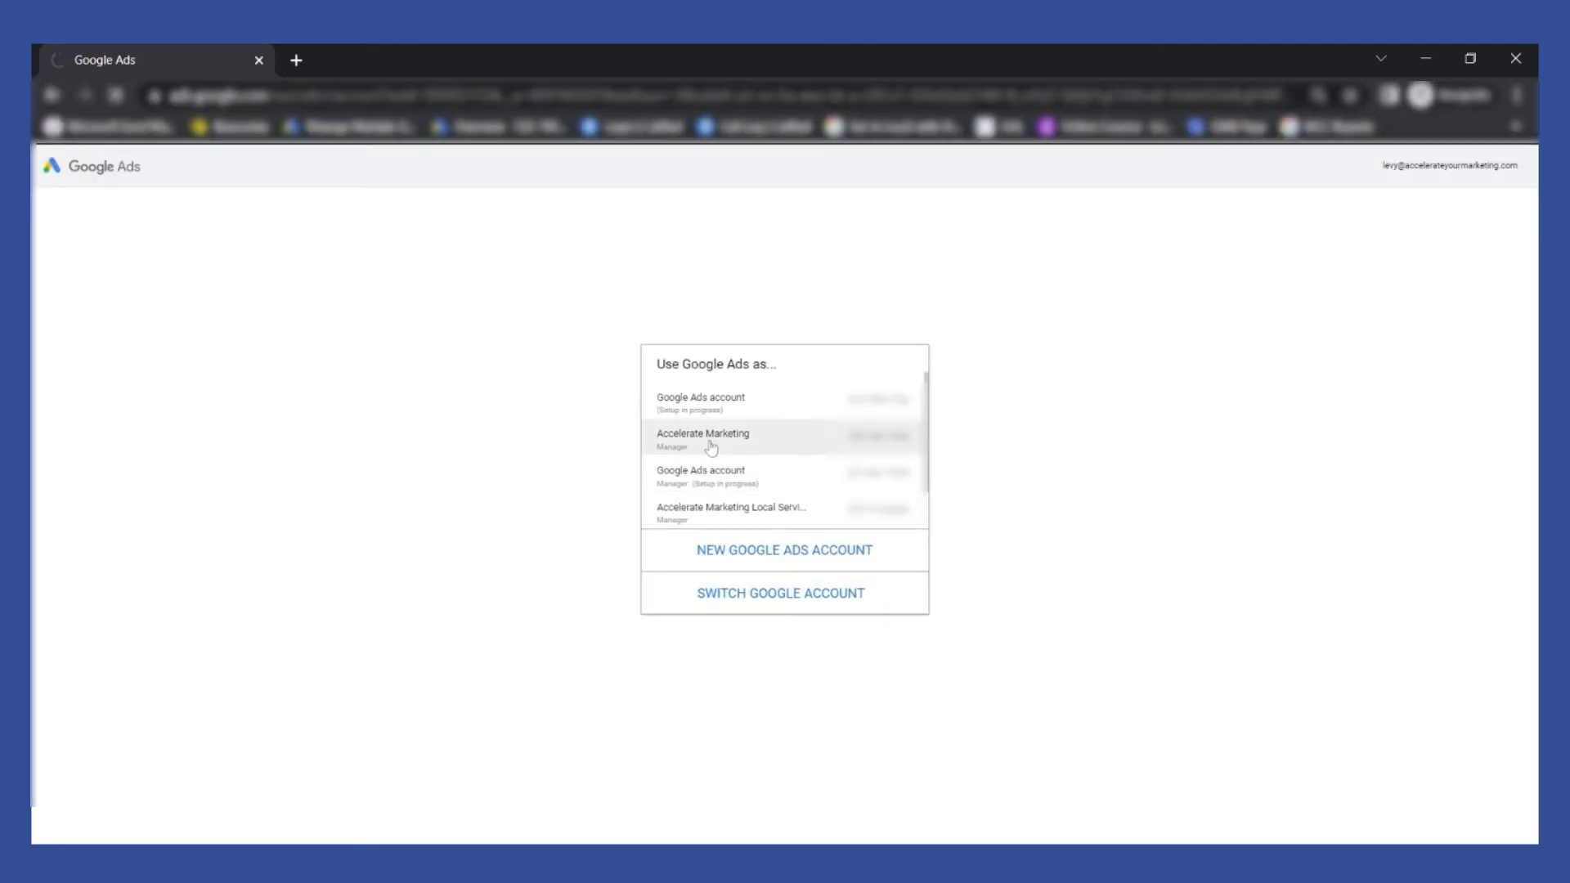
- Use Google Ads as the Accelerate Marketing manager account and land on its Overview
left_click(703, 438)
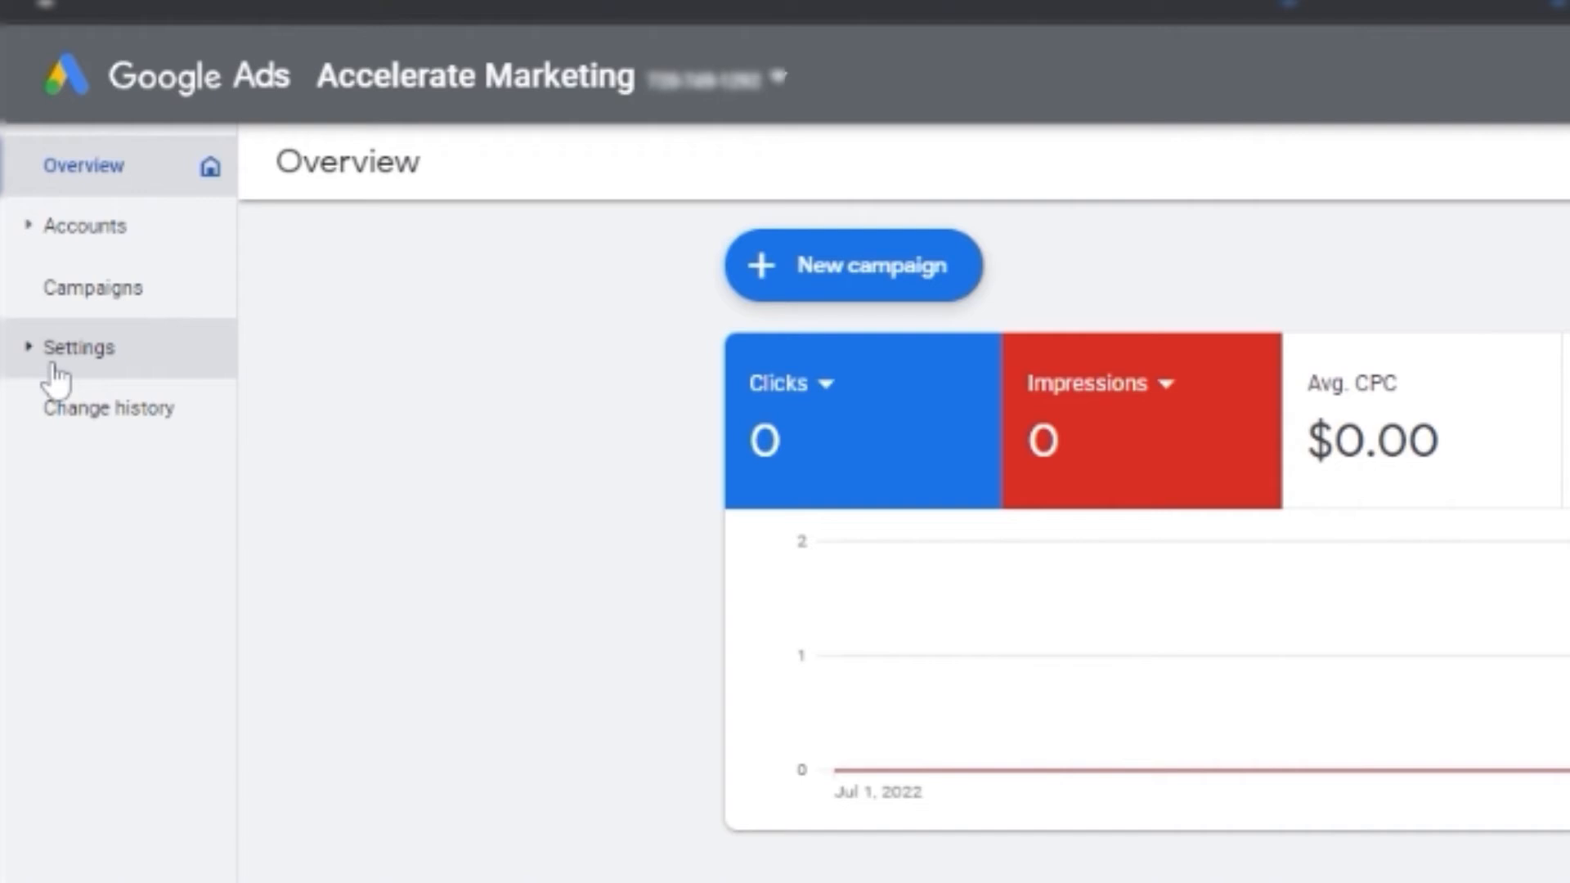
- Go to Sub-account settings under Settings for the Accelerate Marketing manager
left_click(78, 347)
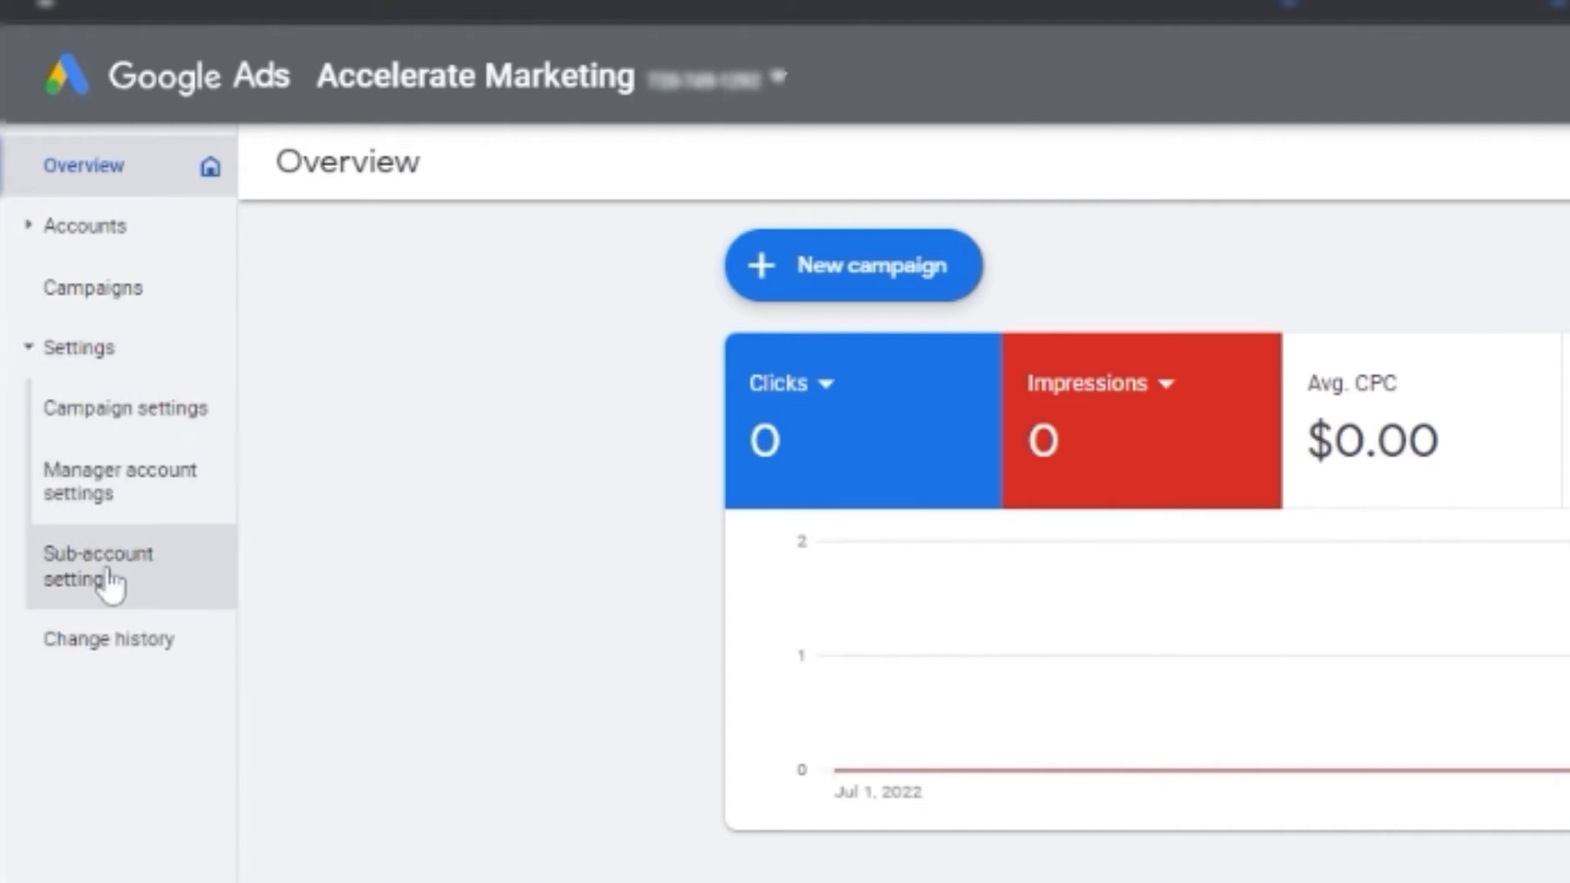
left_click(92, 566)
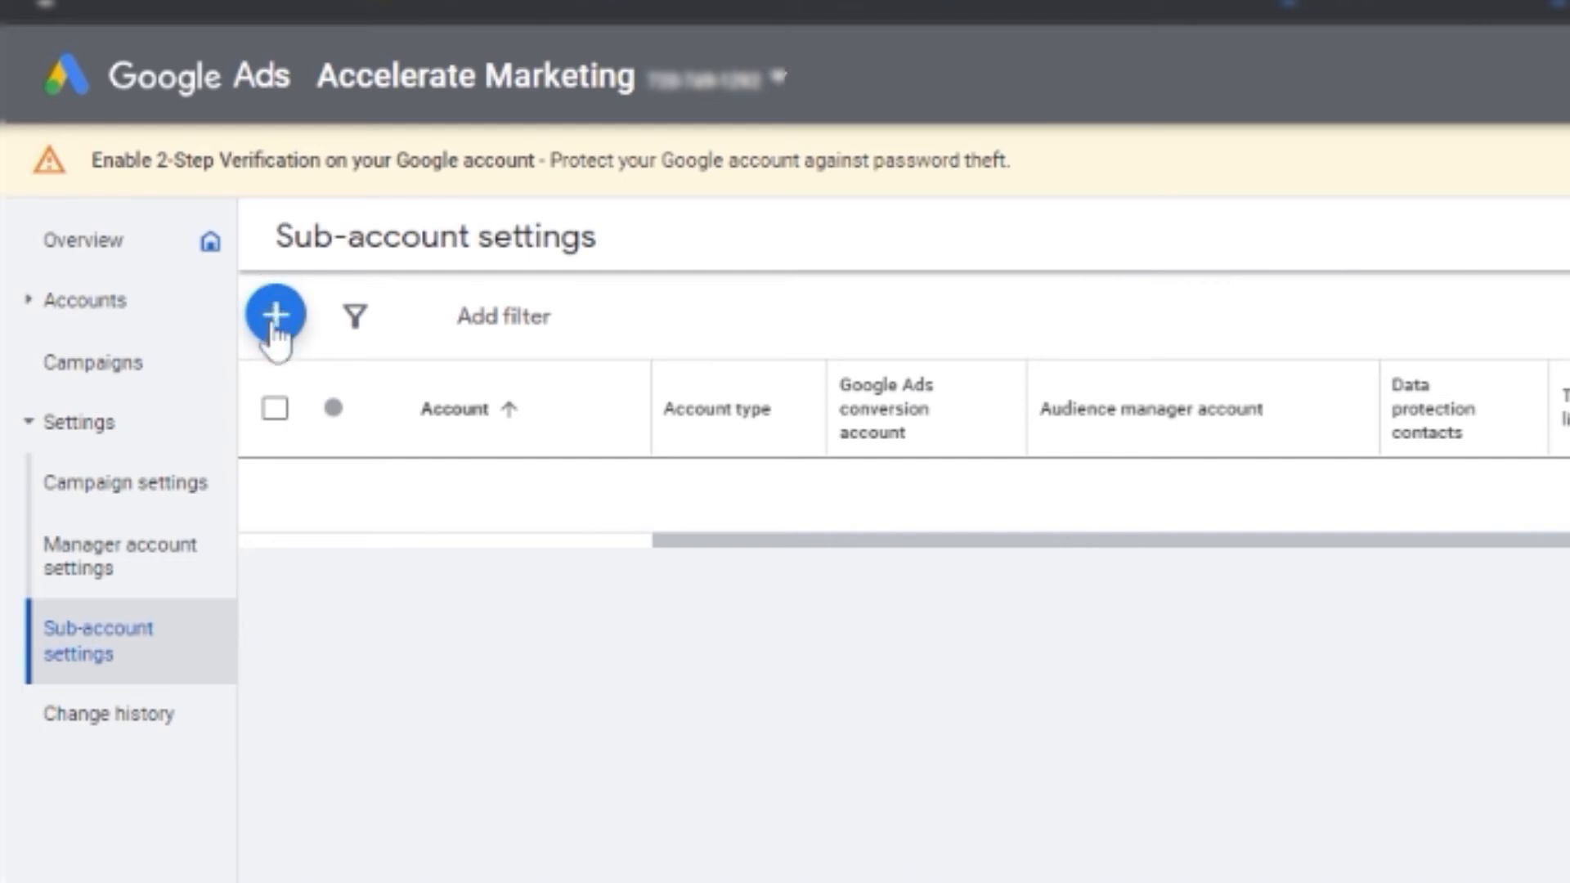
- From the blue + menu, choose Link existing account to get the customer IDs form
left_click(276, 315)
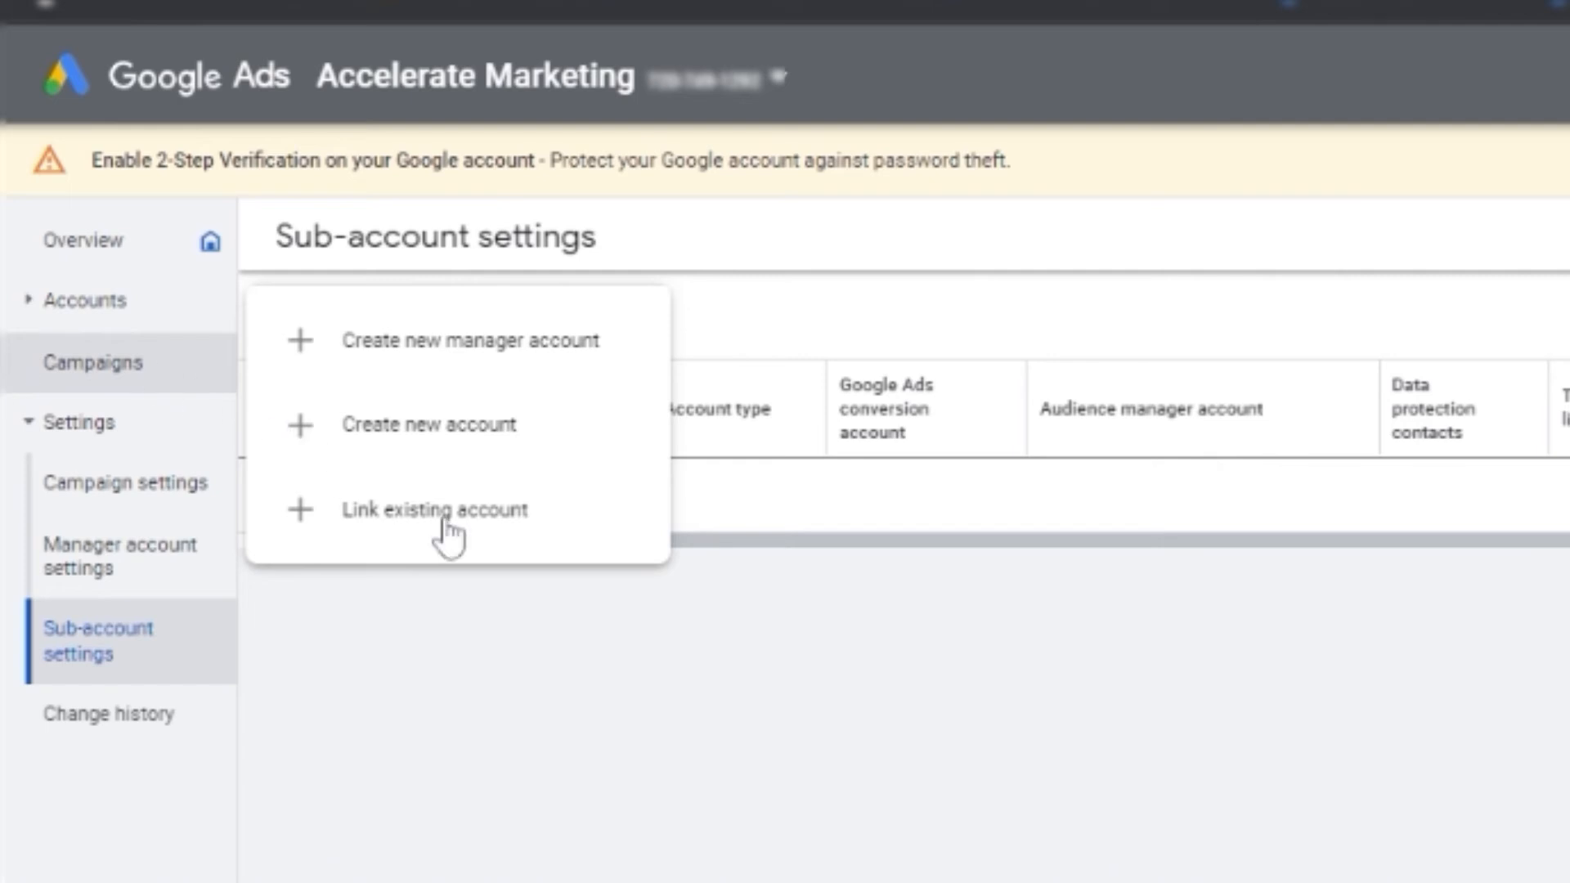
left_click(433, 510)
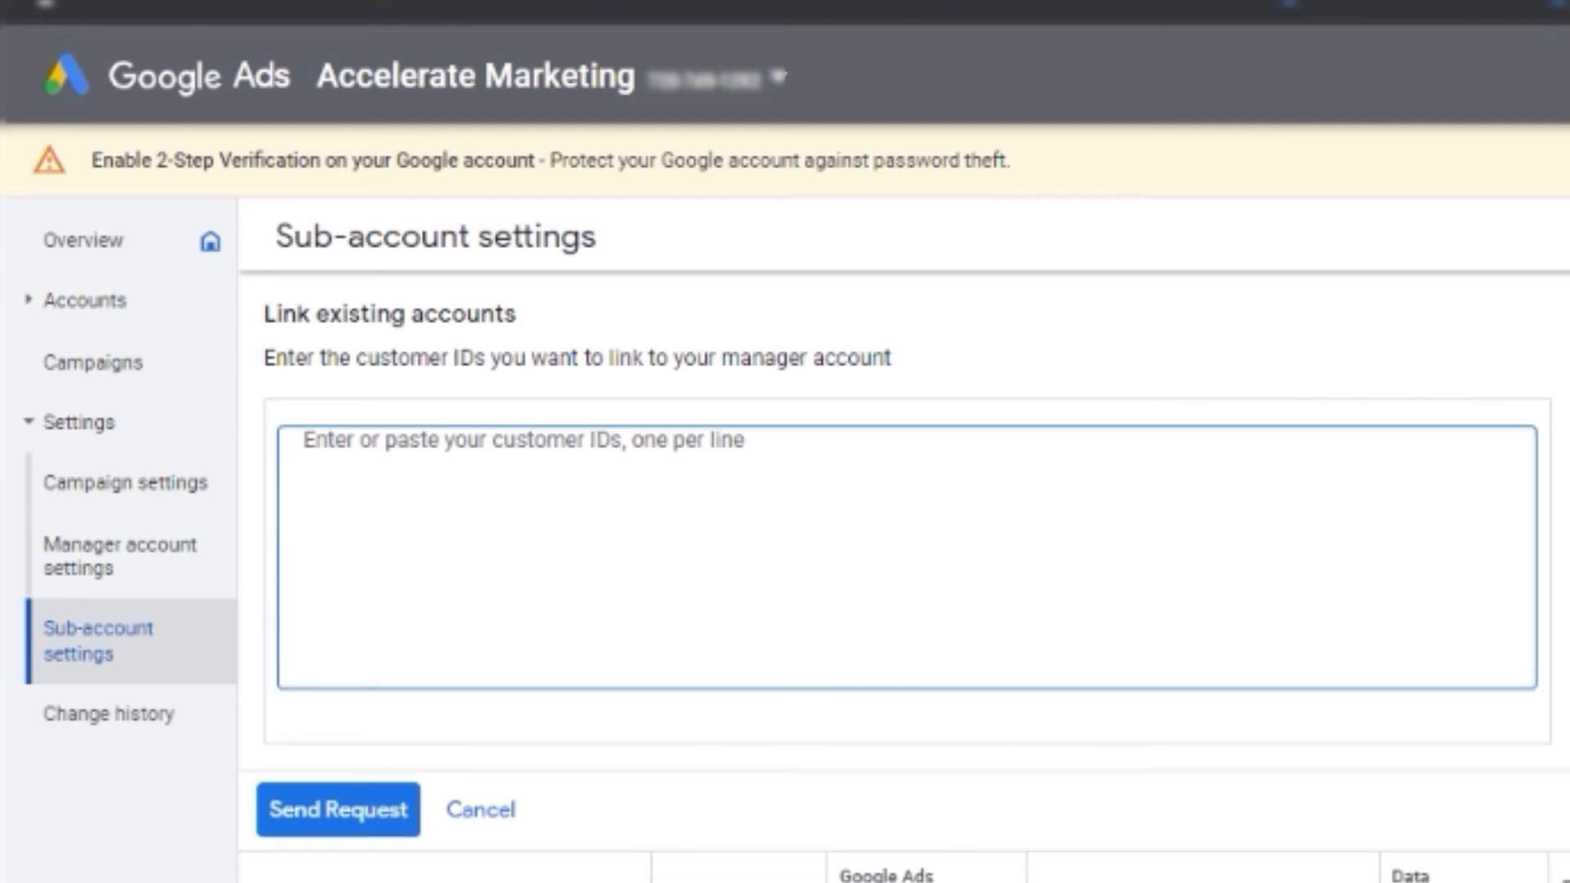
- Enter a customer ID in the Link existing accounts box without sending the request
left_click(569, 462)
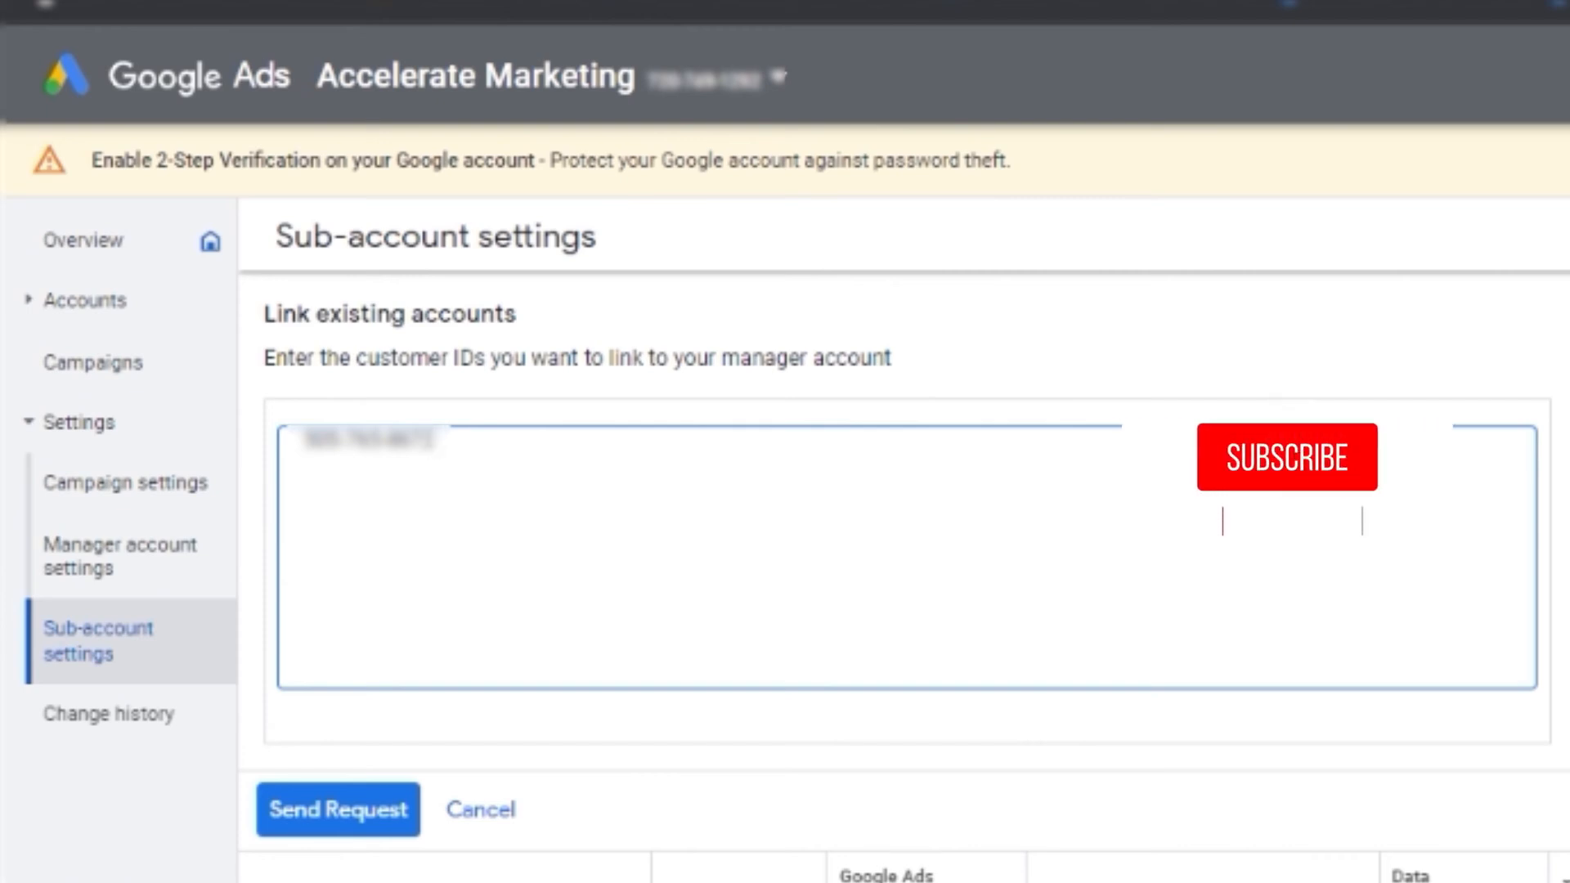
left_click(1288, 458)
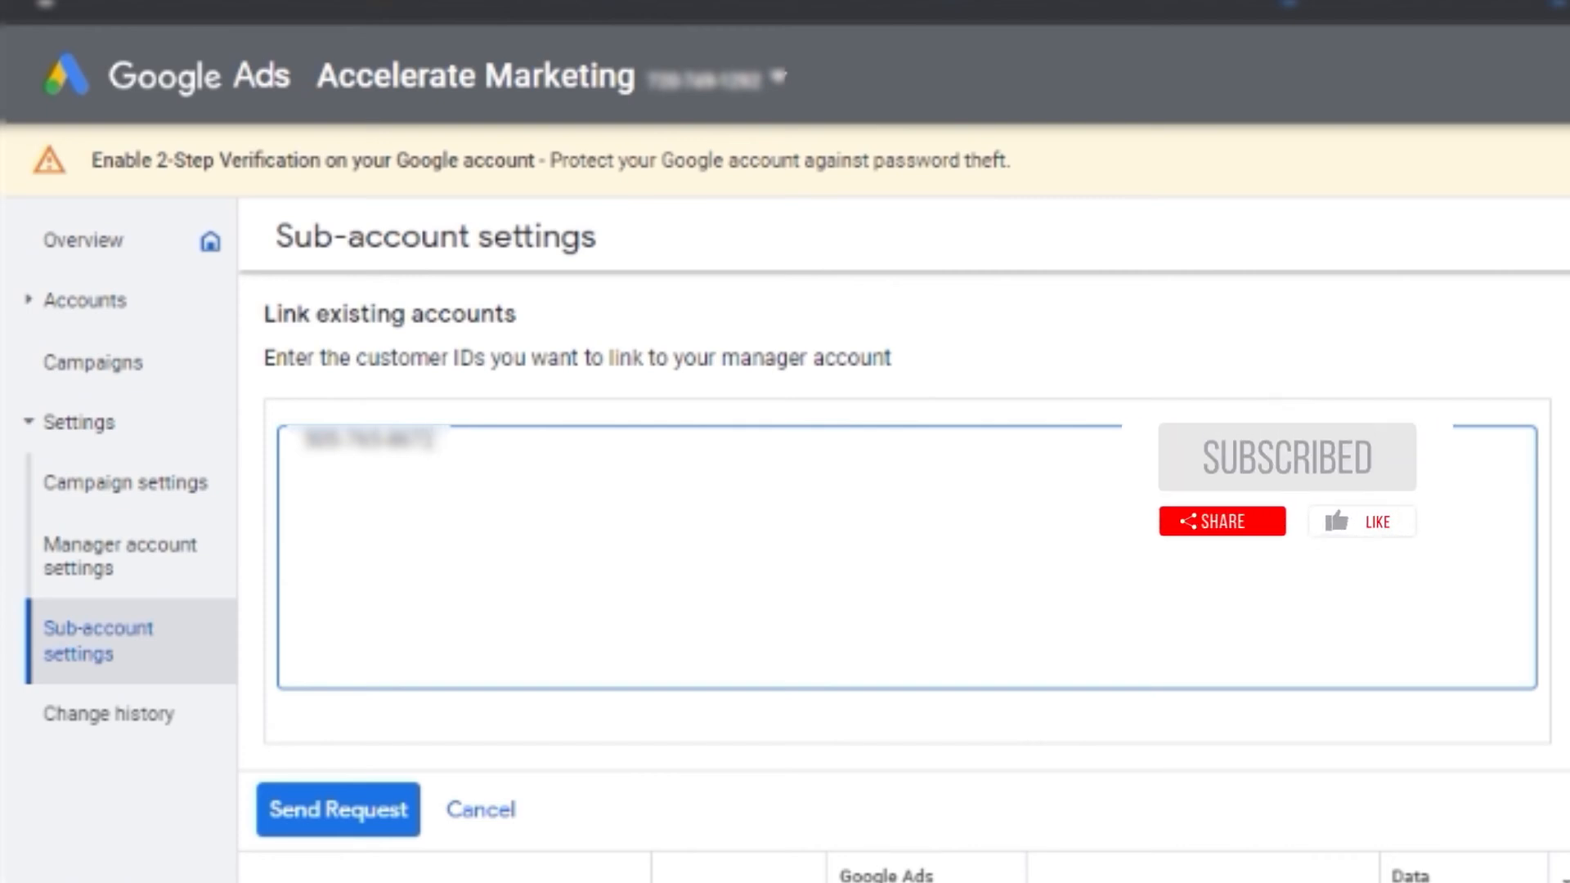